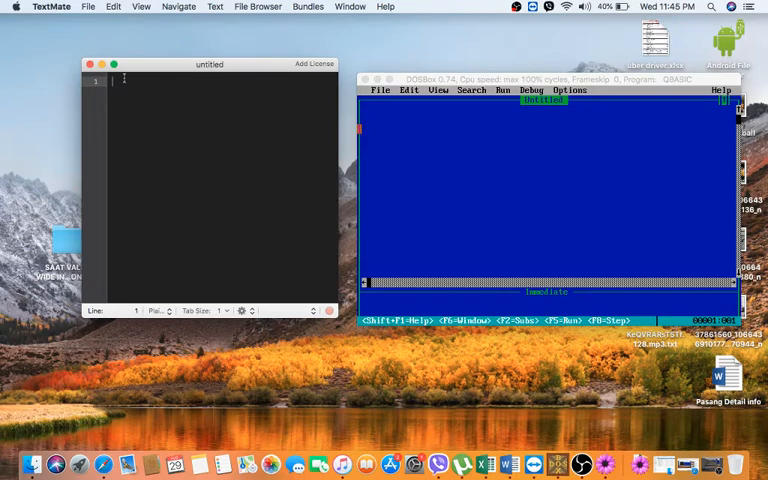
Step: Note the word HARI, "REVERSE OF THIS WORD", and its reversal IRAH on separate lines
{"action": "type", "text": "HARI"}
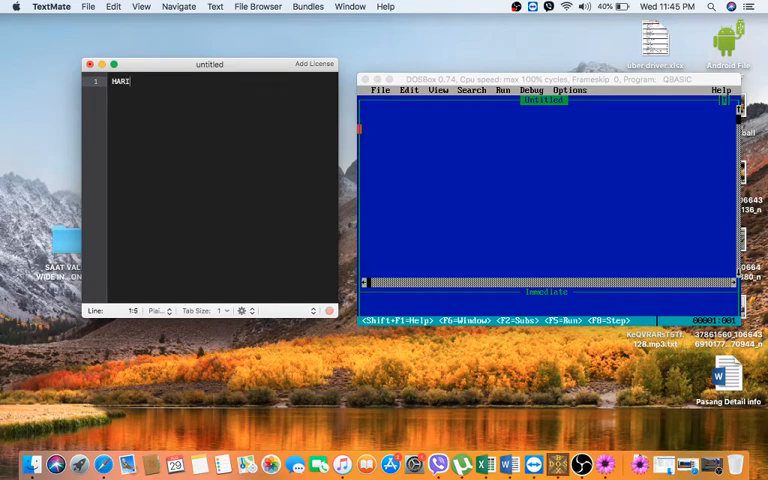
{"action": "type", "text": "REVERSE OF THIS"}
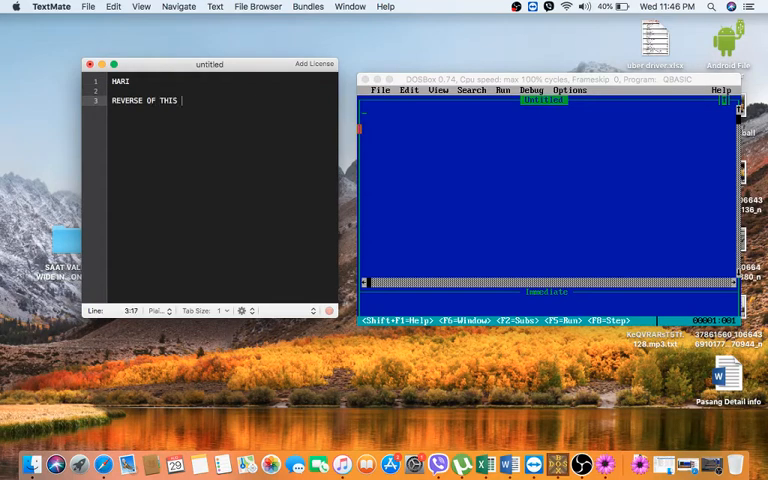
{"action": "type", "text": "WORD"}
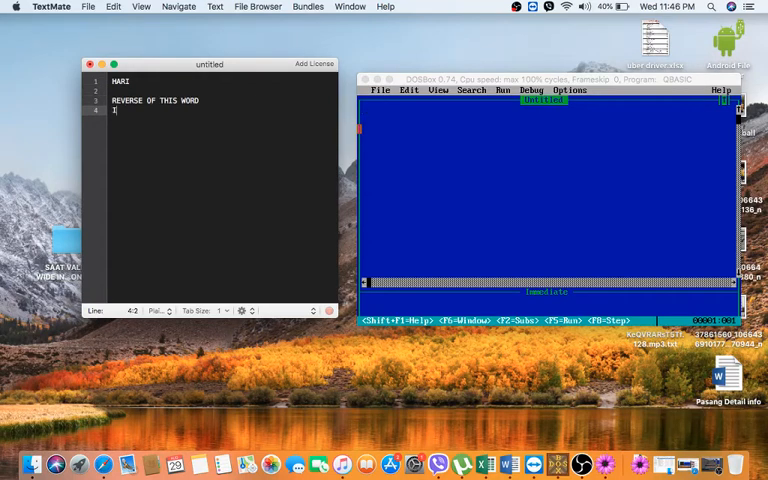
{"action": "type", "text": "IRAH"}
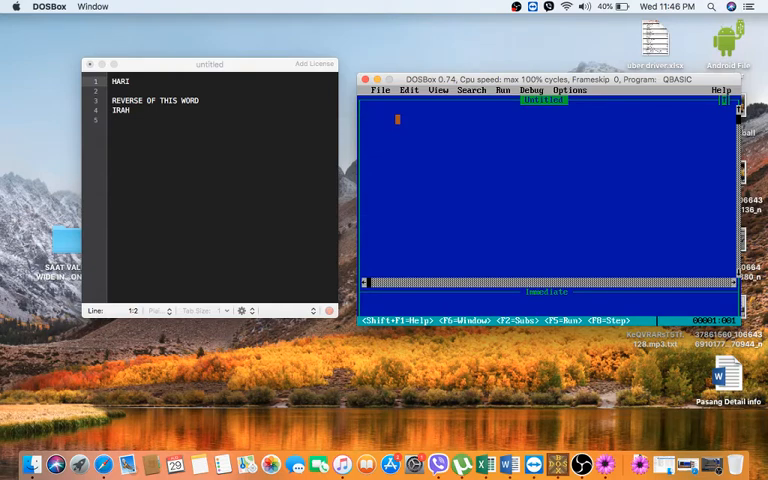
Step: Add the remark REM TO DISPLAY REVERSE OF INPUT WORD as the program's first line
{"action": "type", "text": "REM"}
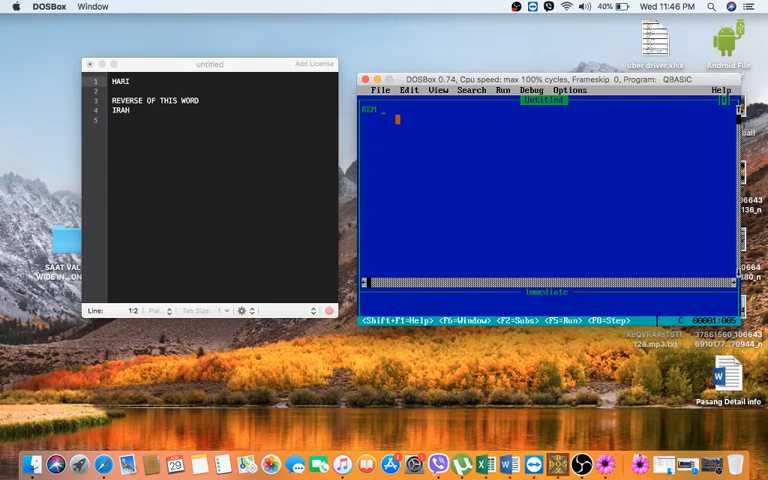
{"action": "type", "text": "TO DISPLAY"}
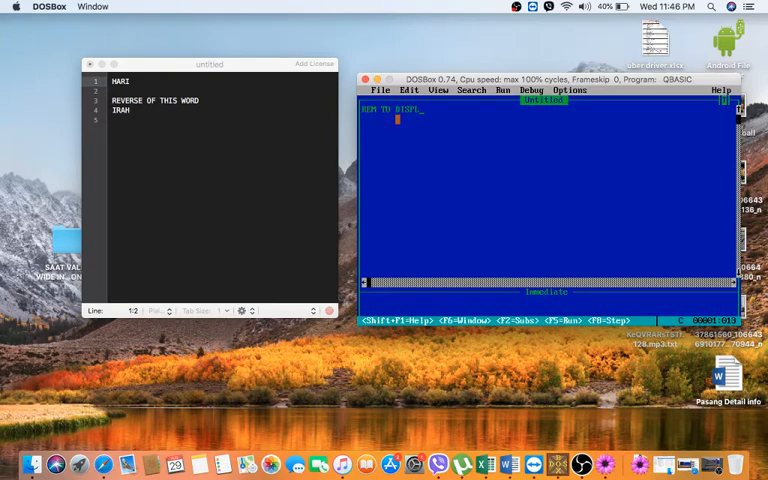
{"action": "type", "text": "AY"}
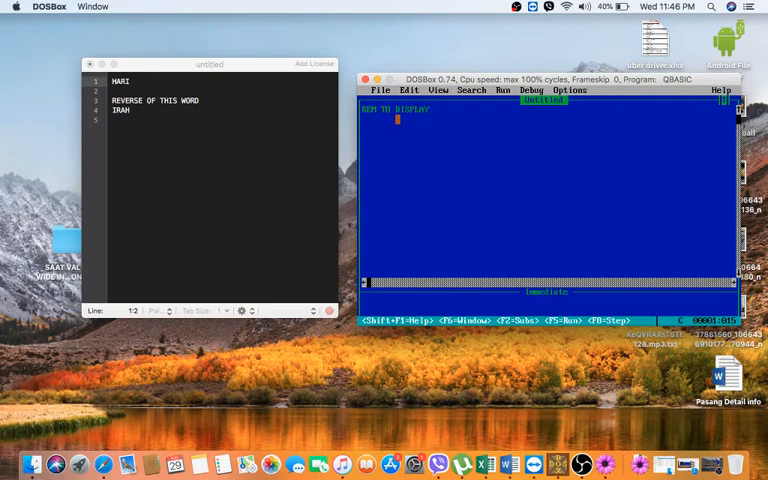
{"action": "type", "text": "REVERSE OF INPUT WORD"}
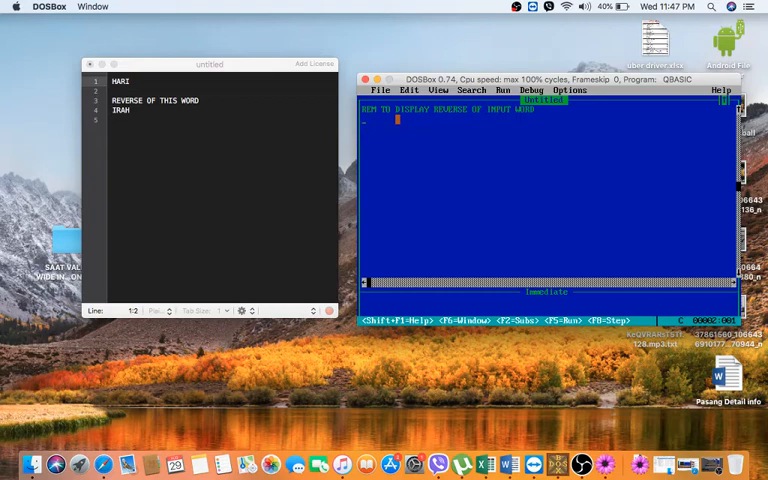
Step: Add CLS and the prompt INPUT "ENTER A WORD:"; W$ to read the word
{"action": "type", "text": "CLS"}
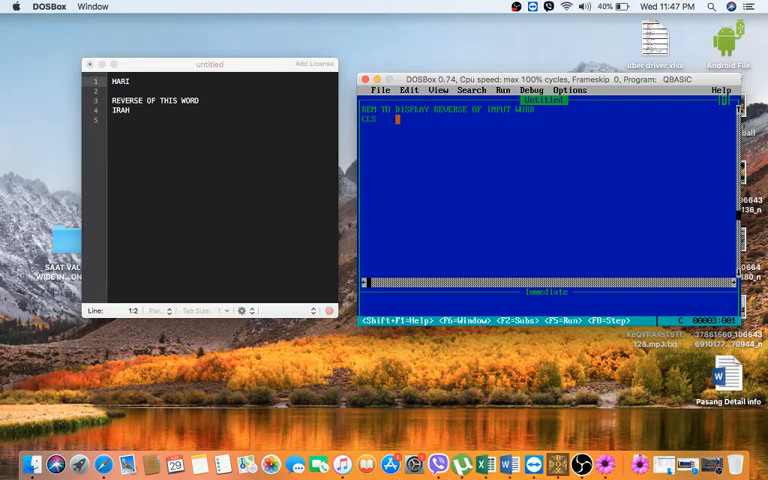
{"action": "type", "text": "INPUT \"ENTER A W"}
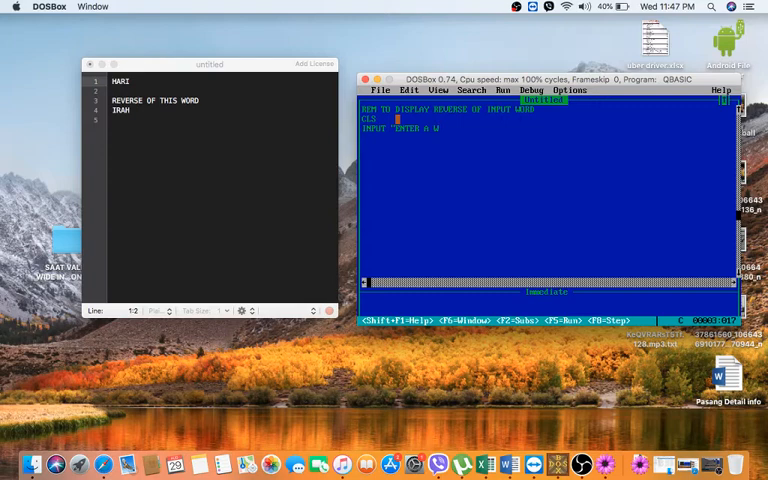
{"action": "type", "text": "ORD\":"}
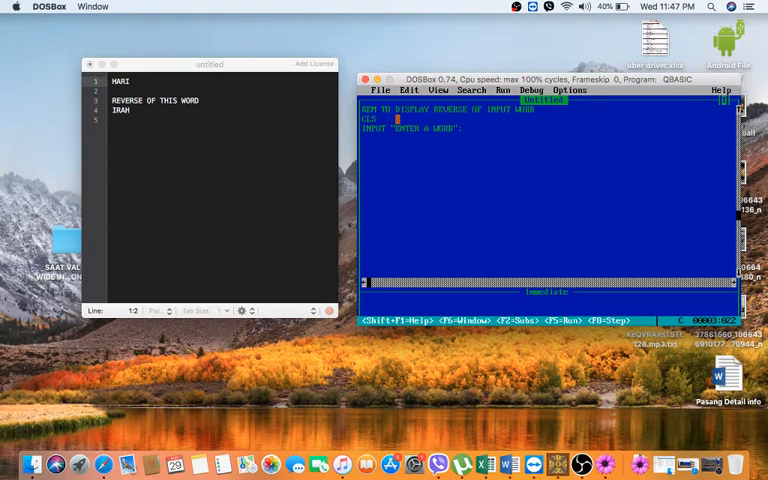
{"action": "type", "text": "W"}
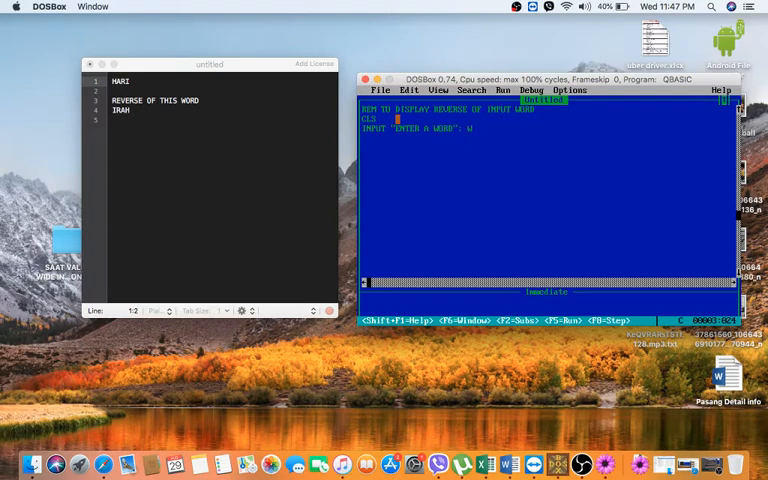
{"action": "type", "text": "W"}
{"action": "left_click", "coordinate": [548, 146]}
{"action": "type", "text": "FOR"}
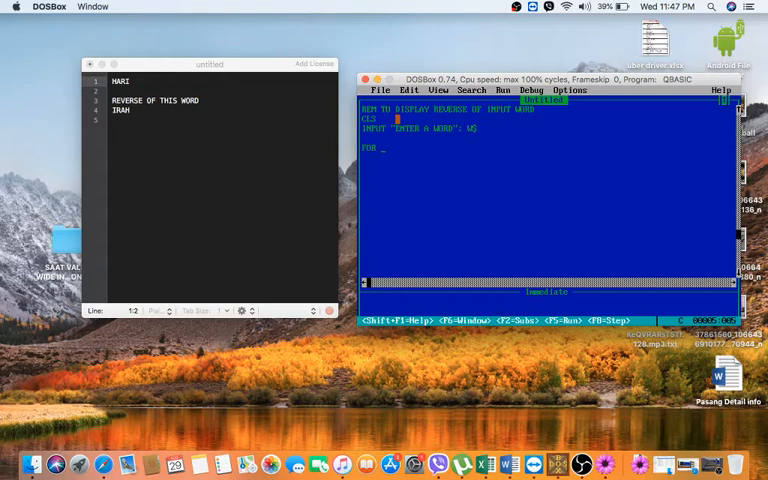
Step: Write the loop header FOR I = 1 TO LEN(W$) over the word's letters
{"action": "type", "text": "I="}
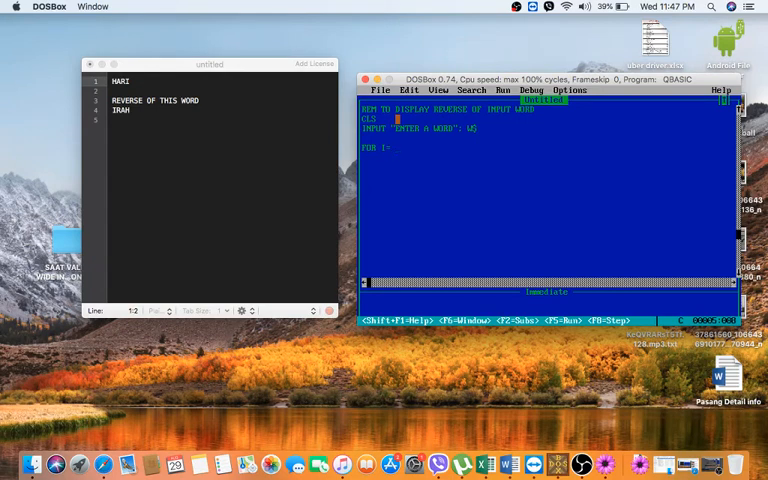
{"action": "type", "text": "1"}
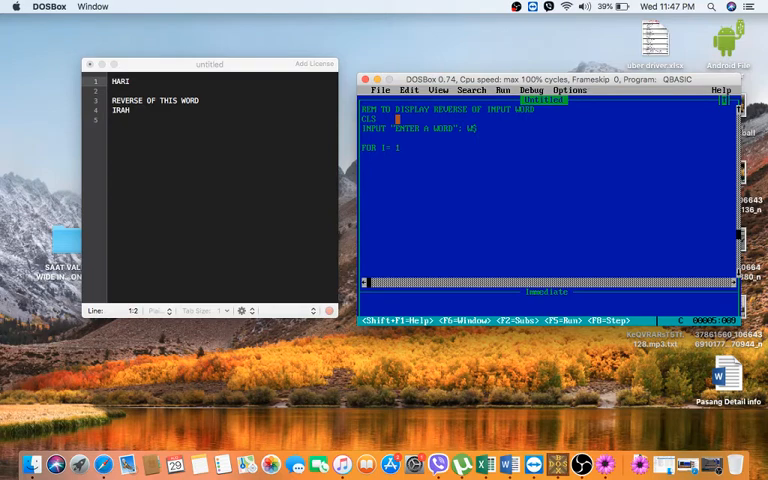
{"action": "type", "text": "TO LEN("}
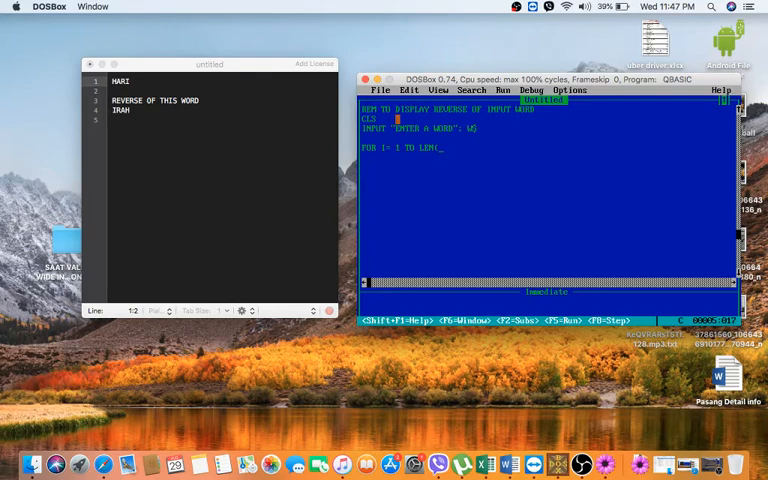
{"action": "type", "text": "W$)"}
{"action": "left_click", "coordinate": [548, 156]}
{"action": "type", "text": "X"}
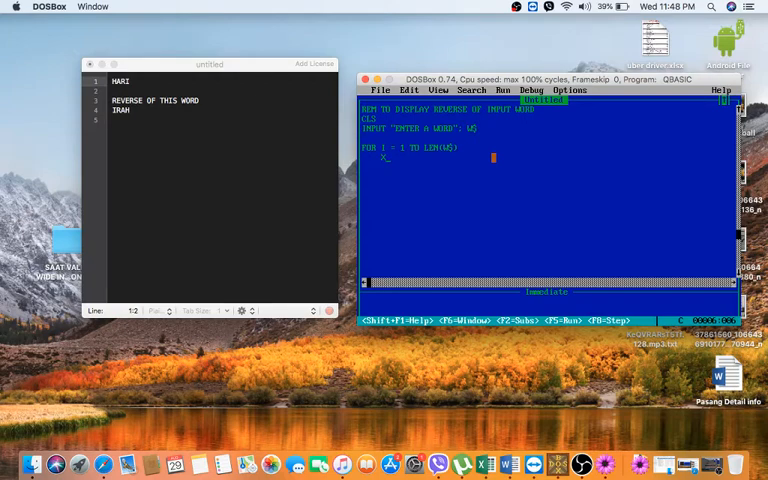
{"action": "type", "text": "$="}
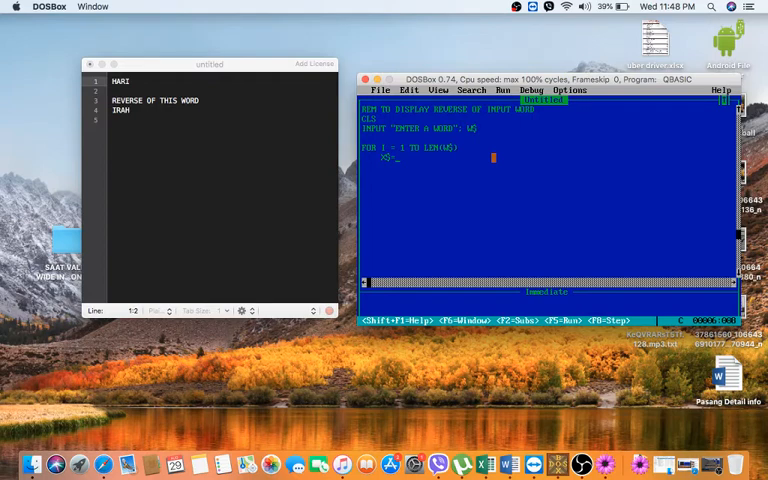
Step: Build the reversed word with X$ = MID$(W$, I, 1) and R$ = X$ + R$
{"action": "type", "text": "MID"}
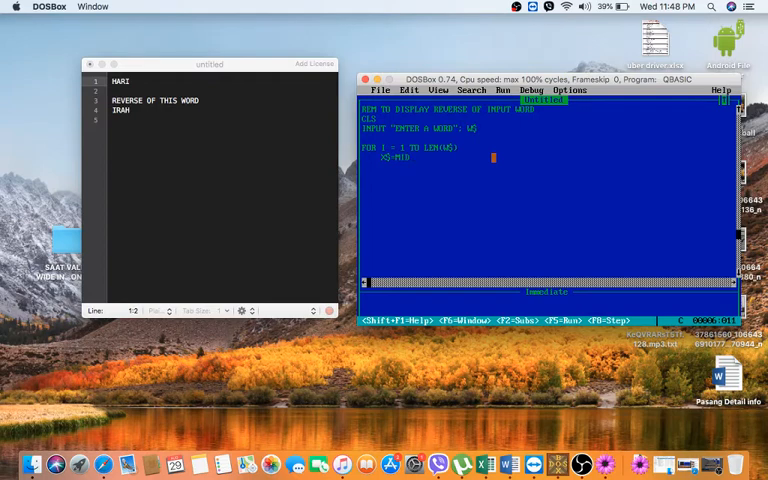
{"action": "type", "text": "$("}
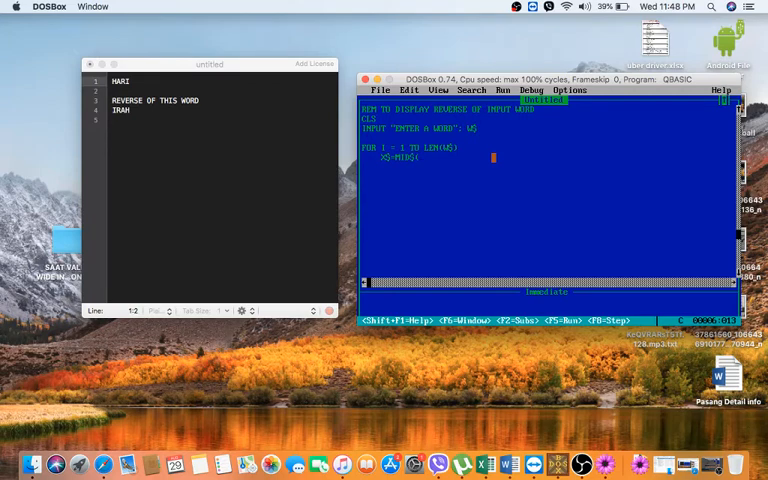
{"action": "type", "text": "(W"}
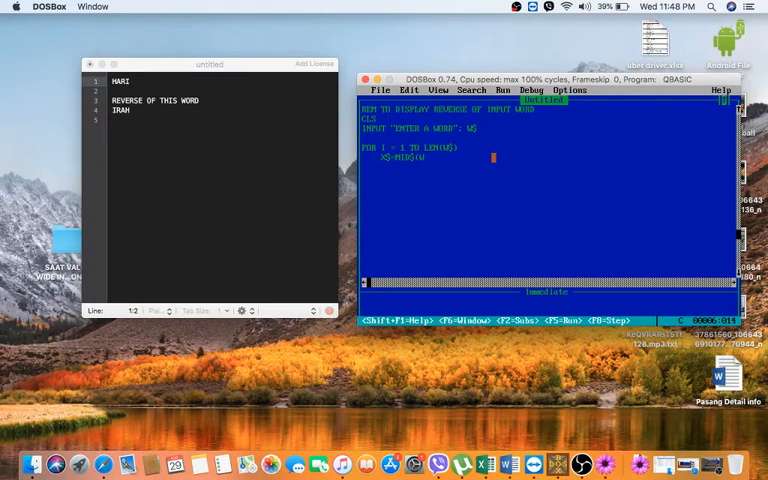
{"action": "type", "text": "$, 1"}
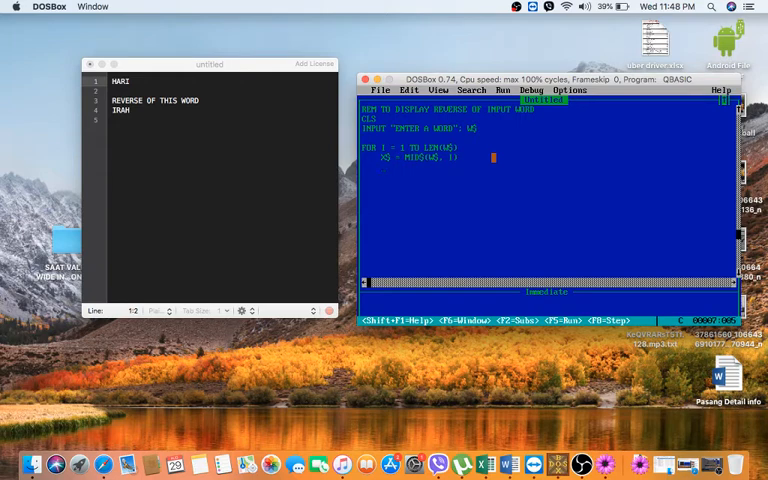
{"action": "type", "text": "B$="}
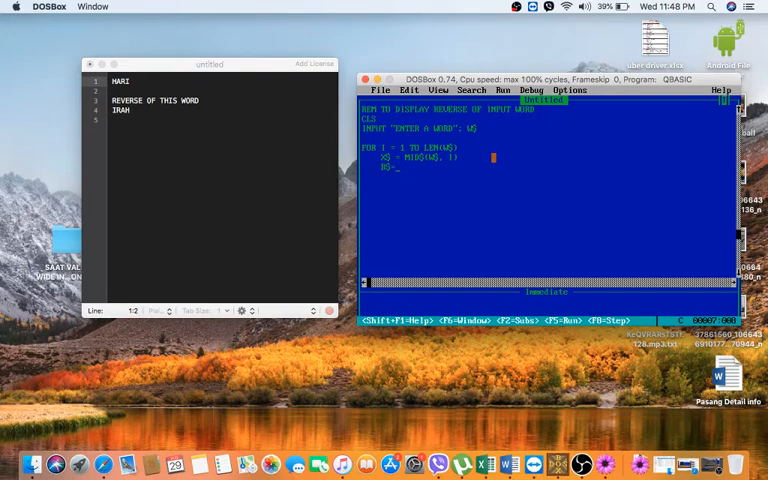
{"action": "type", "text": "X$"}
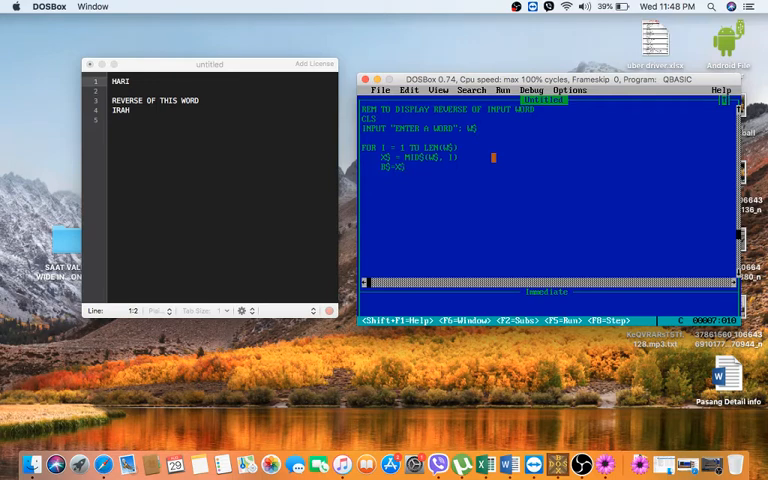
{"action": "type", "text": "+ B$"}
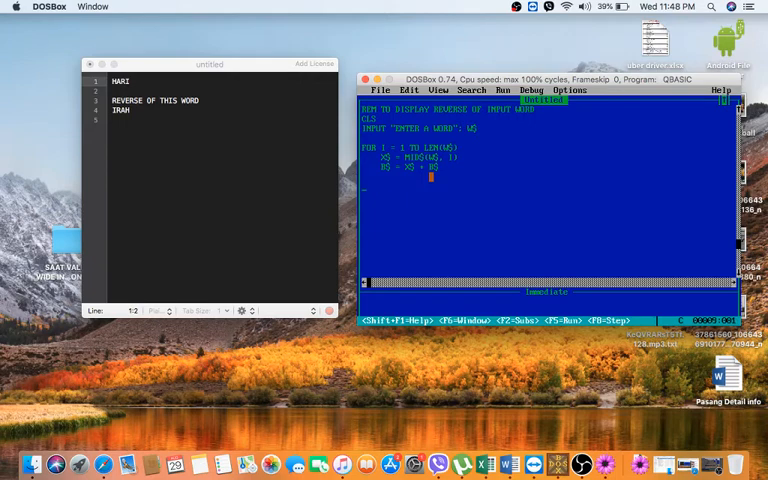
Step: Close the loop with NEXT I and print "Reverse word of input word is "; R$
{"action": "type", "text": "NEXT I"}
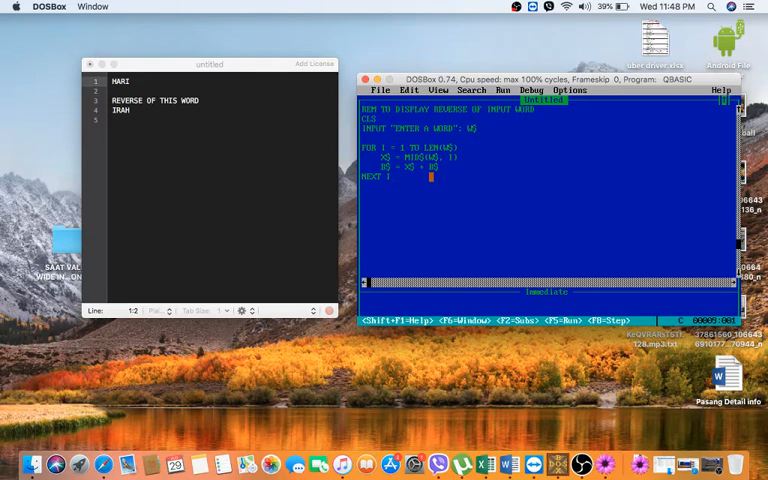
{"action": "type", "text": "PRINT \"r"}
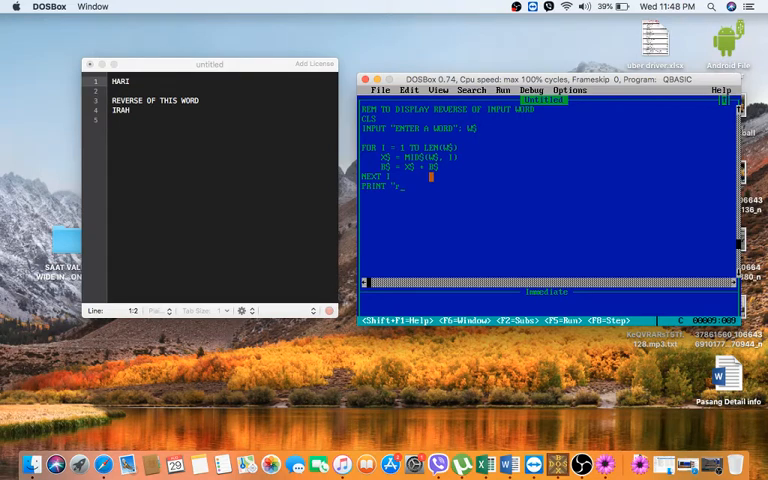
{"action": "type", "text": "EVER"}
{"action": "left_click", "coordinate": [548, 196]}
{"action": "type", "text": "END"}
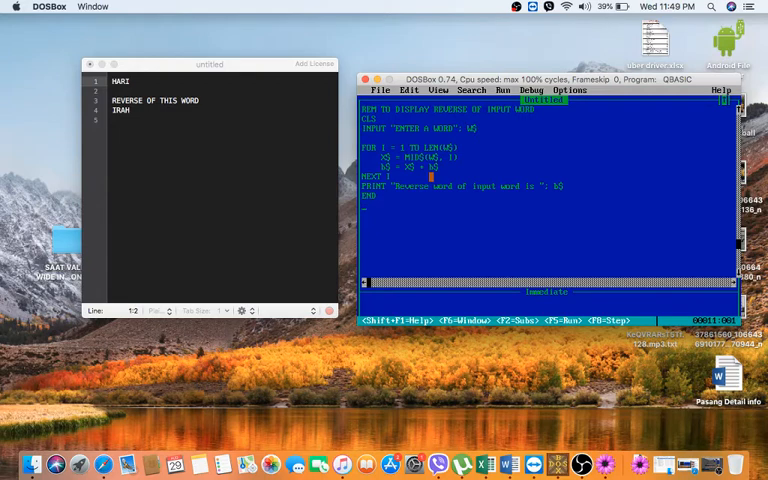
Step: Run the program via Run > Start and enter hari at the word prompt
{"action": "left_click", "coordinate": [504, 90]}
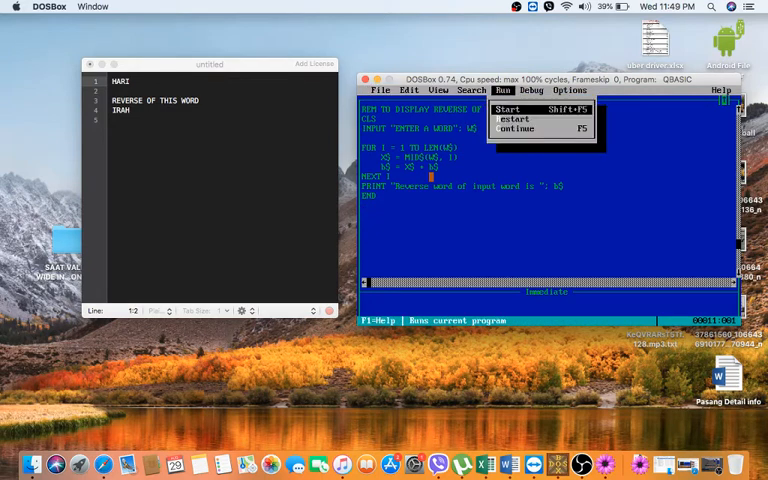
{"action": "left_click", "coordinate": [510, 108]}
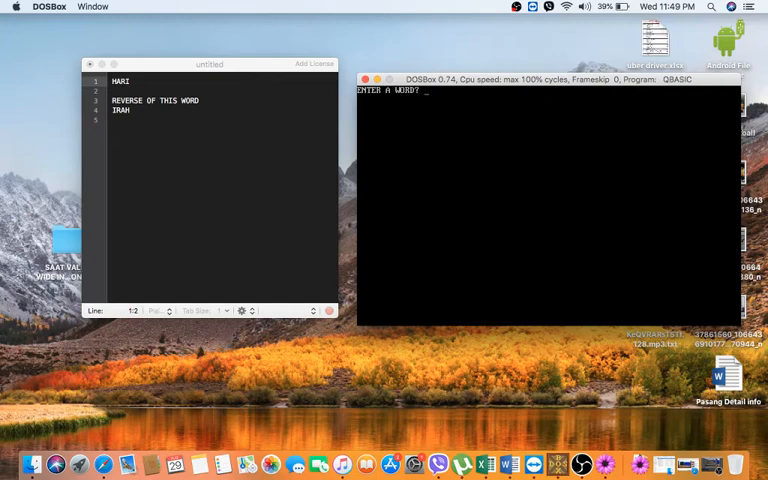
{"action": "type", "text": "hari"}
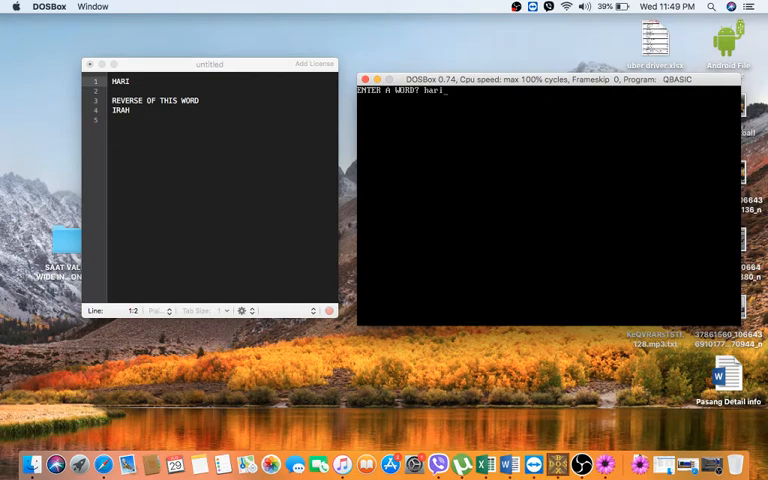
{"action": "key", "text": "enter"}
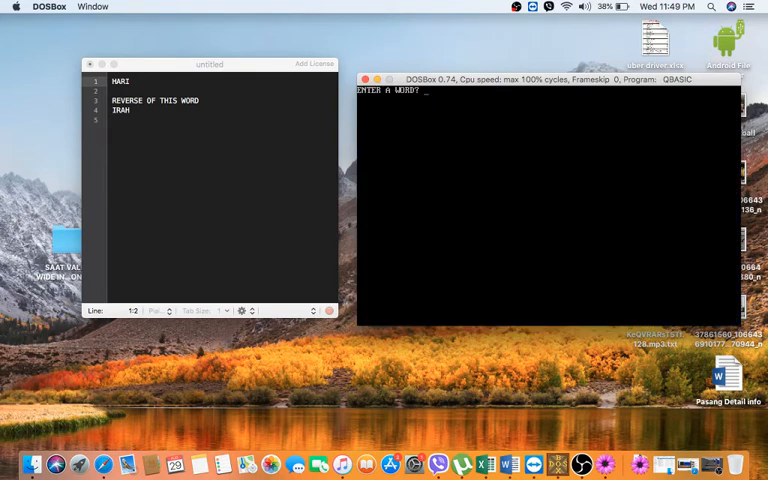
Step: Enter haRI again at the program's word prompt
{"action": "type", "text": "har"}
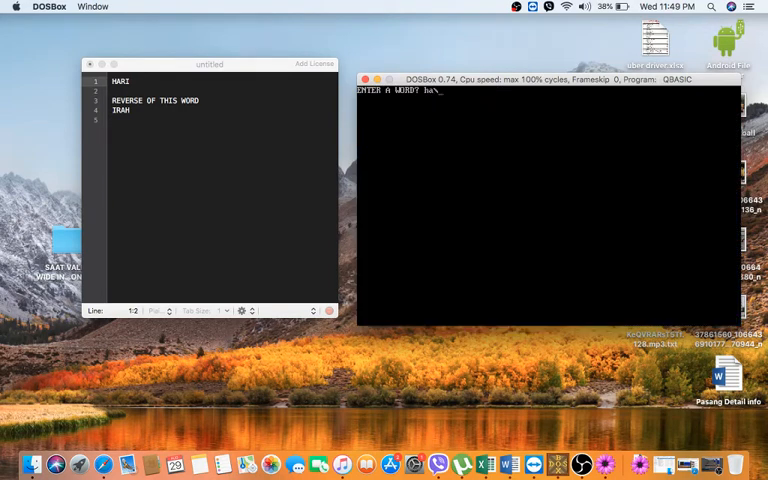
{"action": "type", "text": "RI"}
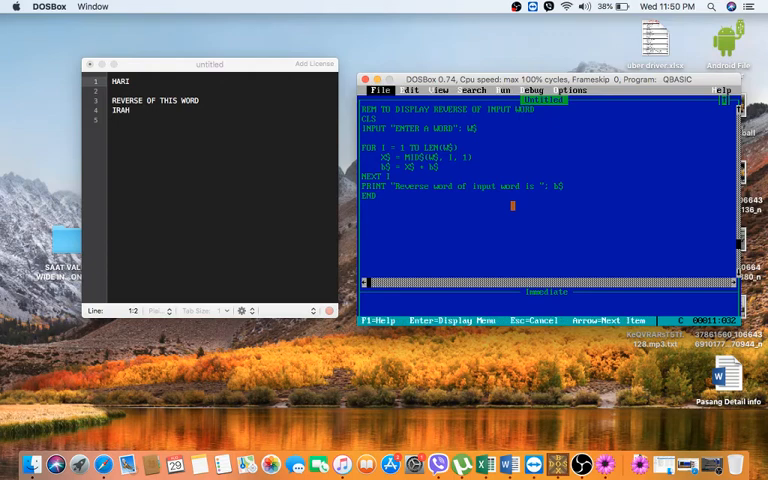
Step: Rerun the program with HARI so it prints the reversed word IRAH
{"action": "key", "text": "f5"}
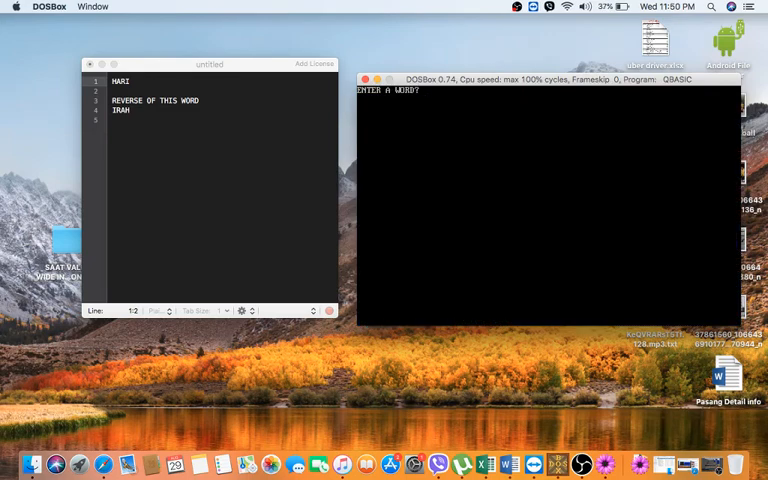
{"action": "type", "text": "HARI"}
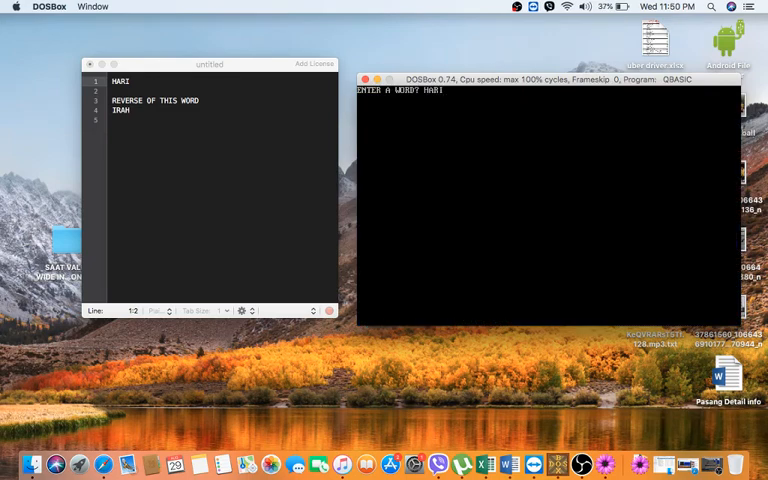
{"action": "key", "text": "Return"}
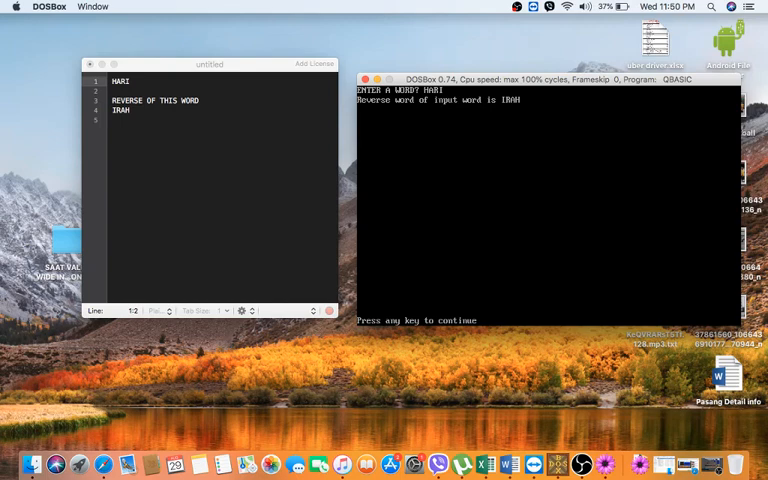